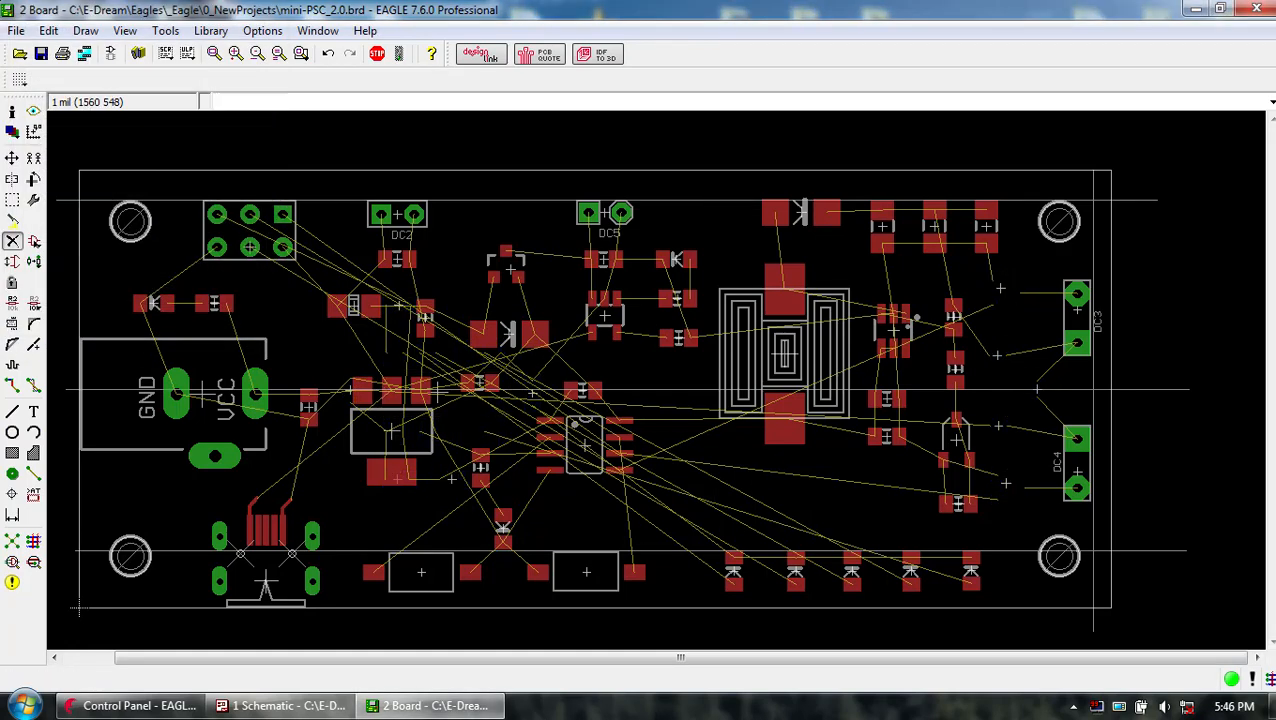
# Toggle the displayed board layers in Display/Hide Layers, apply and confirm.
pyautogui.click(175, 398)
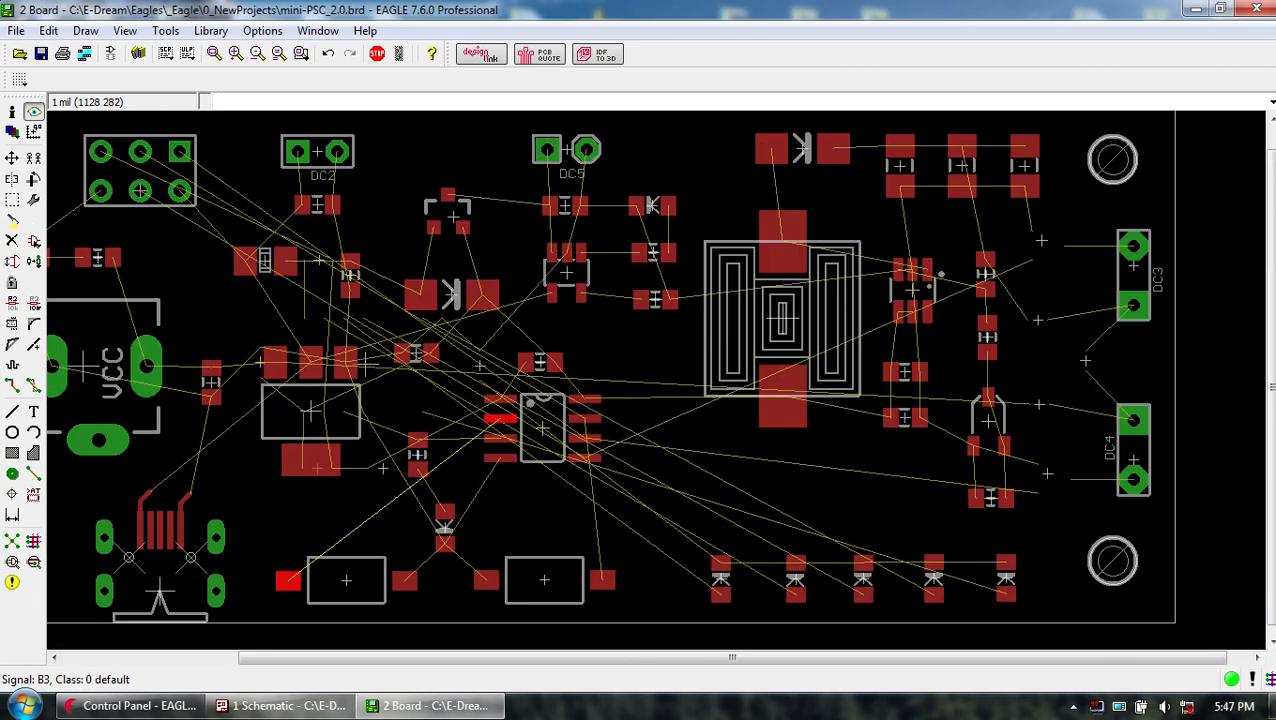
pyautogui.click(283, 705)
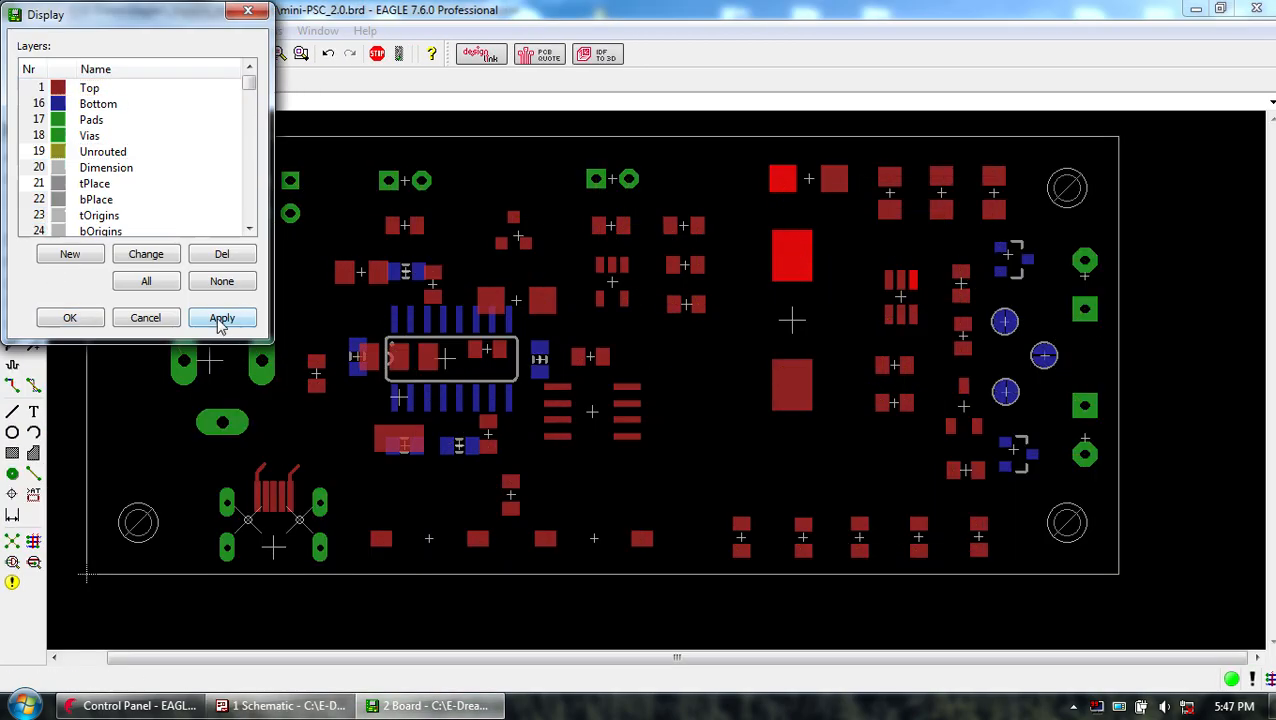
pyautogui.click(281, 705)
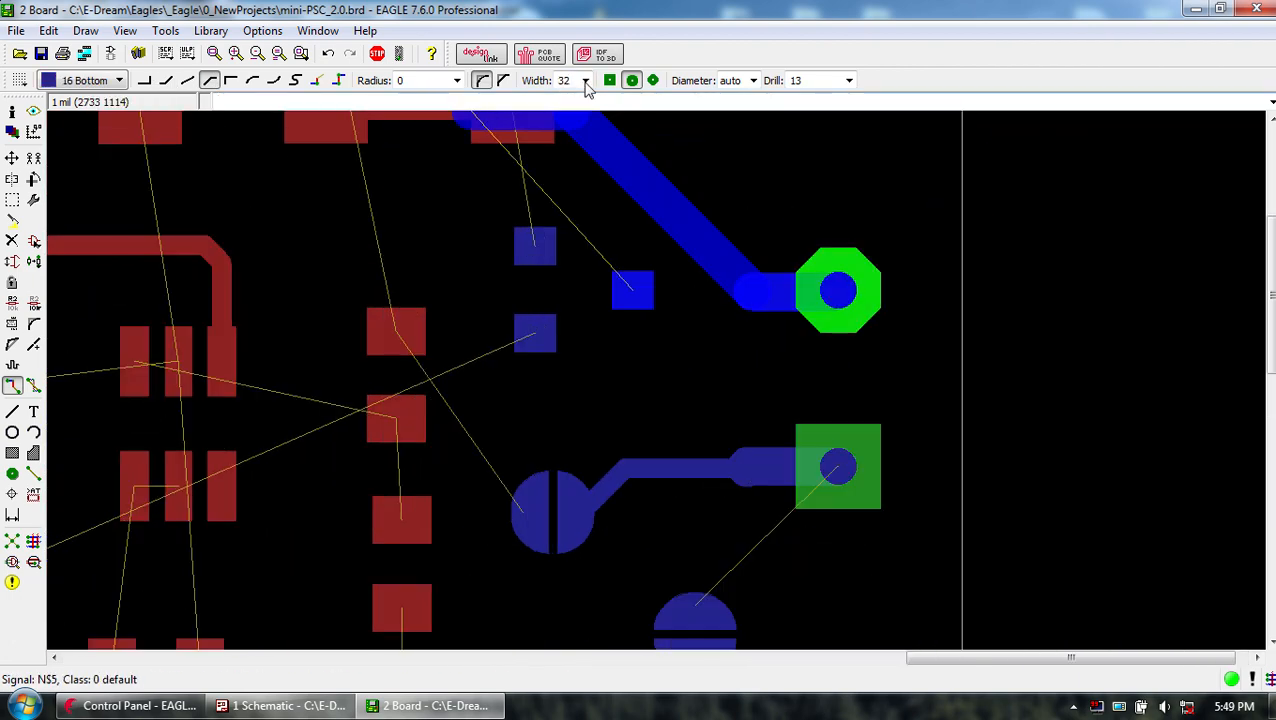
# Choose a width for new bottom traces and apply it to one routed bottom trace.
pyautogui.click(585, 80)
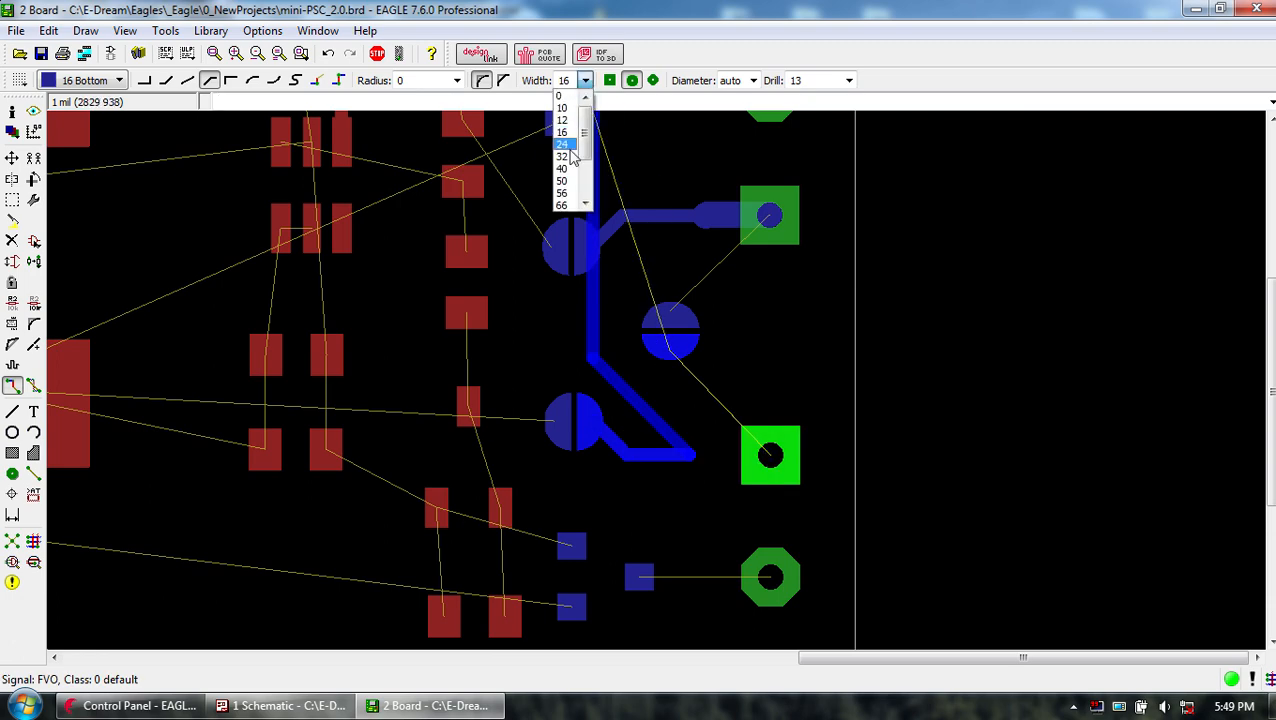
pyautogui.click(562, 155)
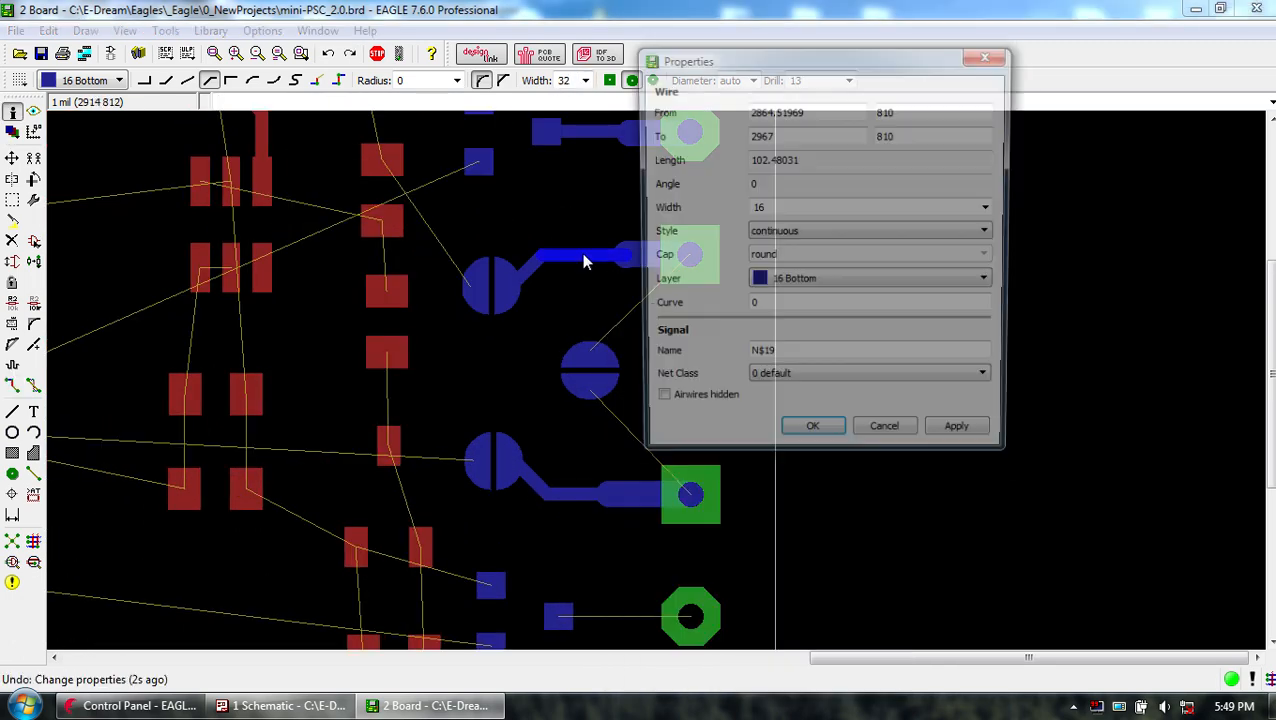
pyautogui.click(812, 425)
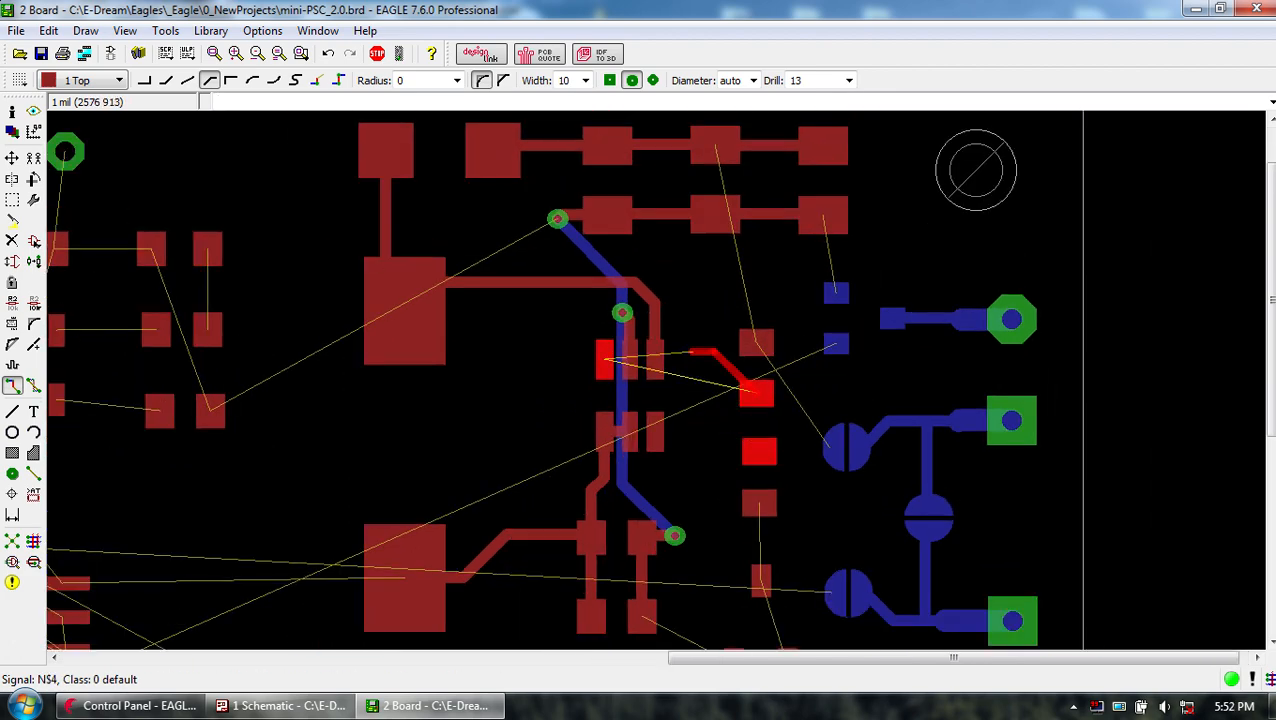
# Route a 16-mil top trace from the pad, dropping a via to continue on layer 16 Bottom.
pyautogui.click(585, 80)
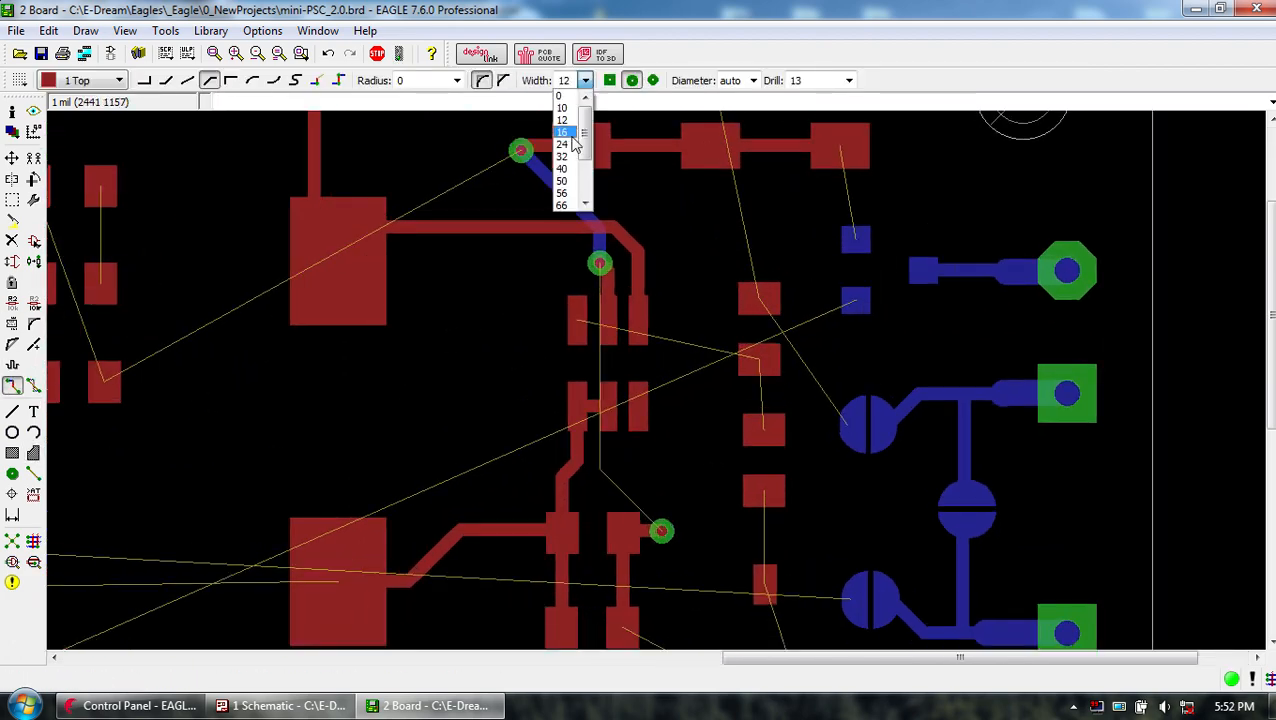
pyautogui.click(562, 132)
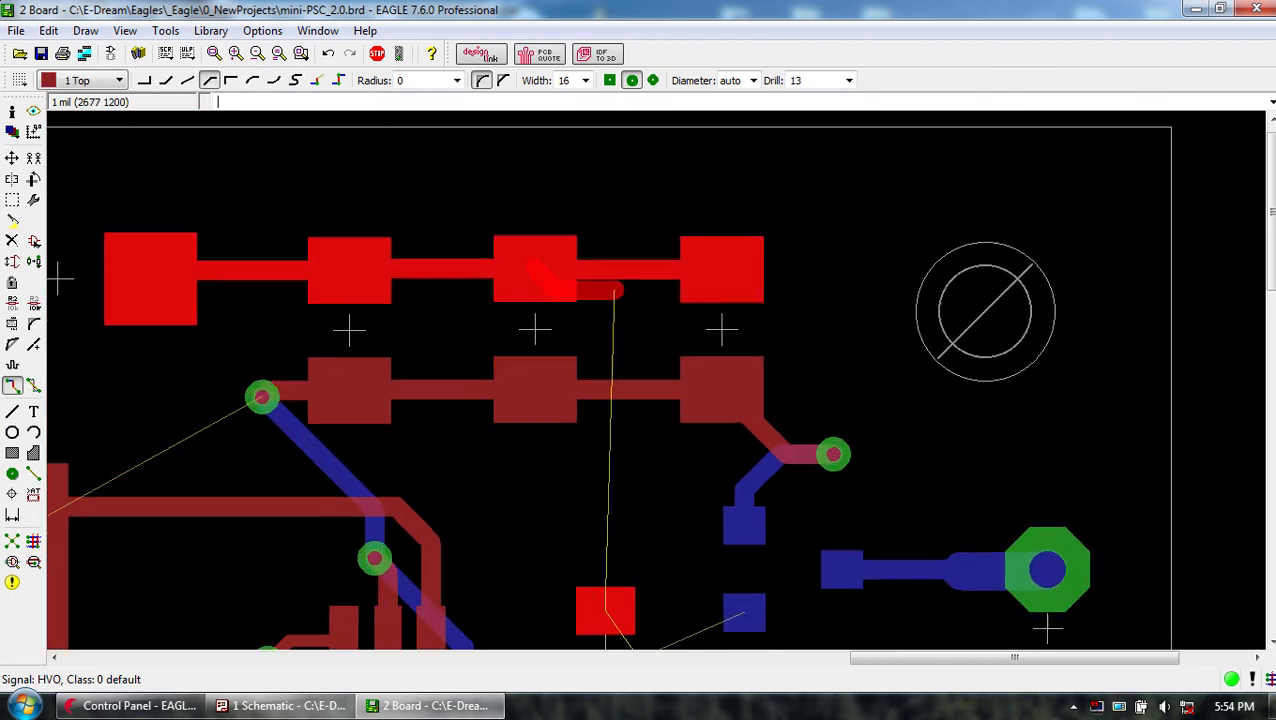
pyautogui.click(118, 80)
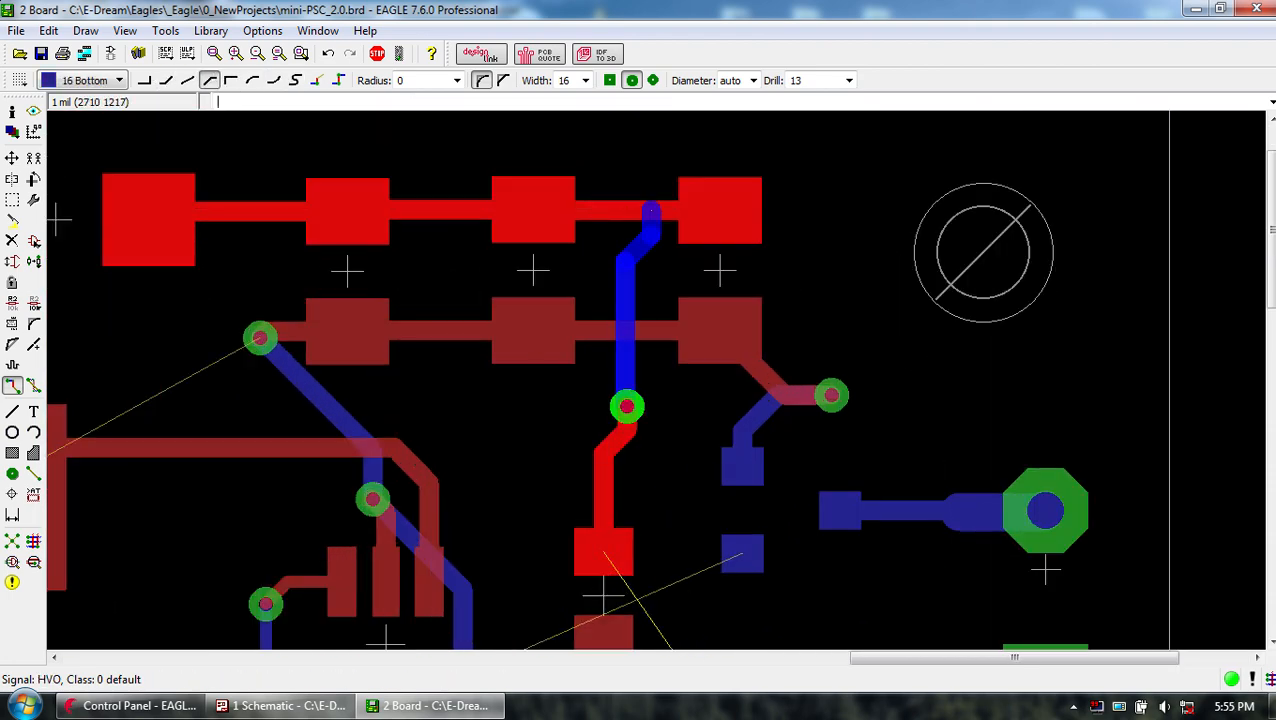